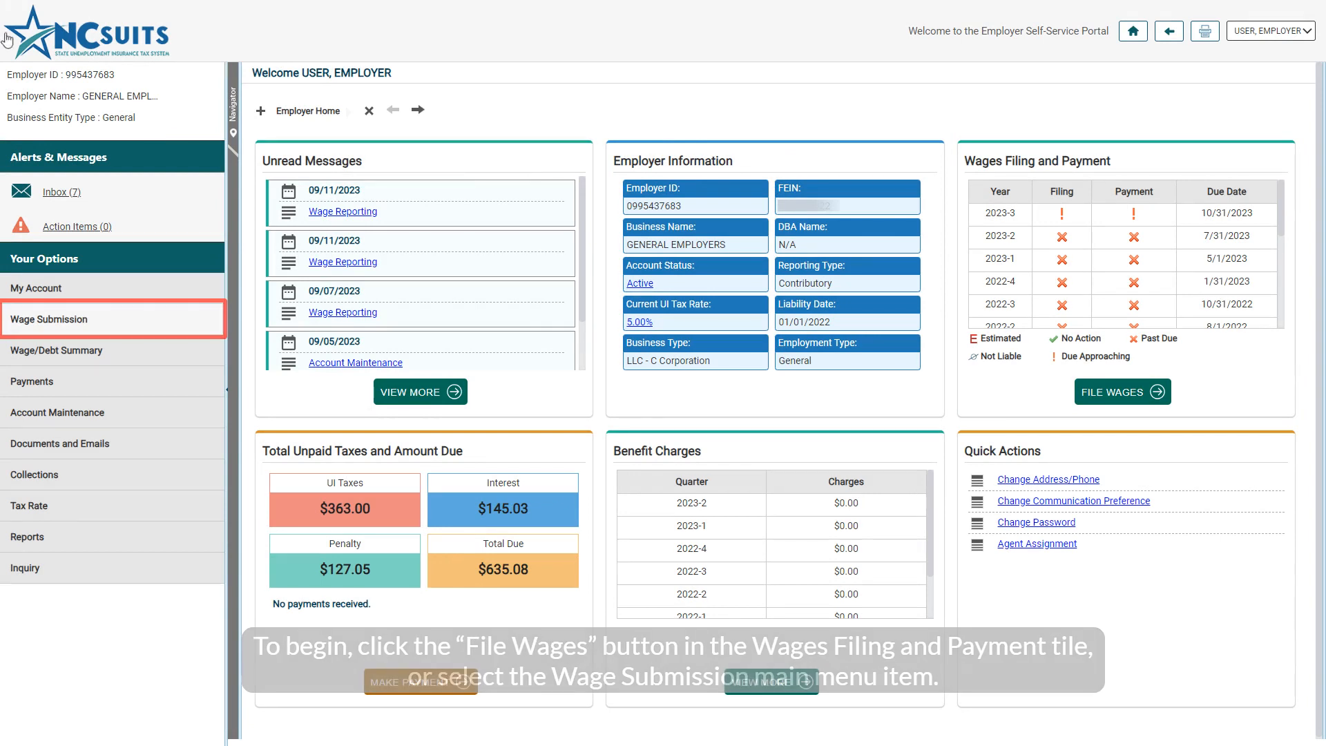
Step: Start a new wage submission from the Wage Submission menu via Submit Wages
left_click(48, 319)
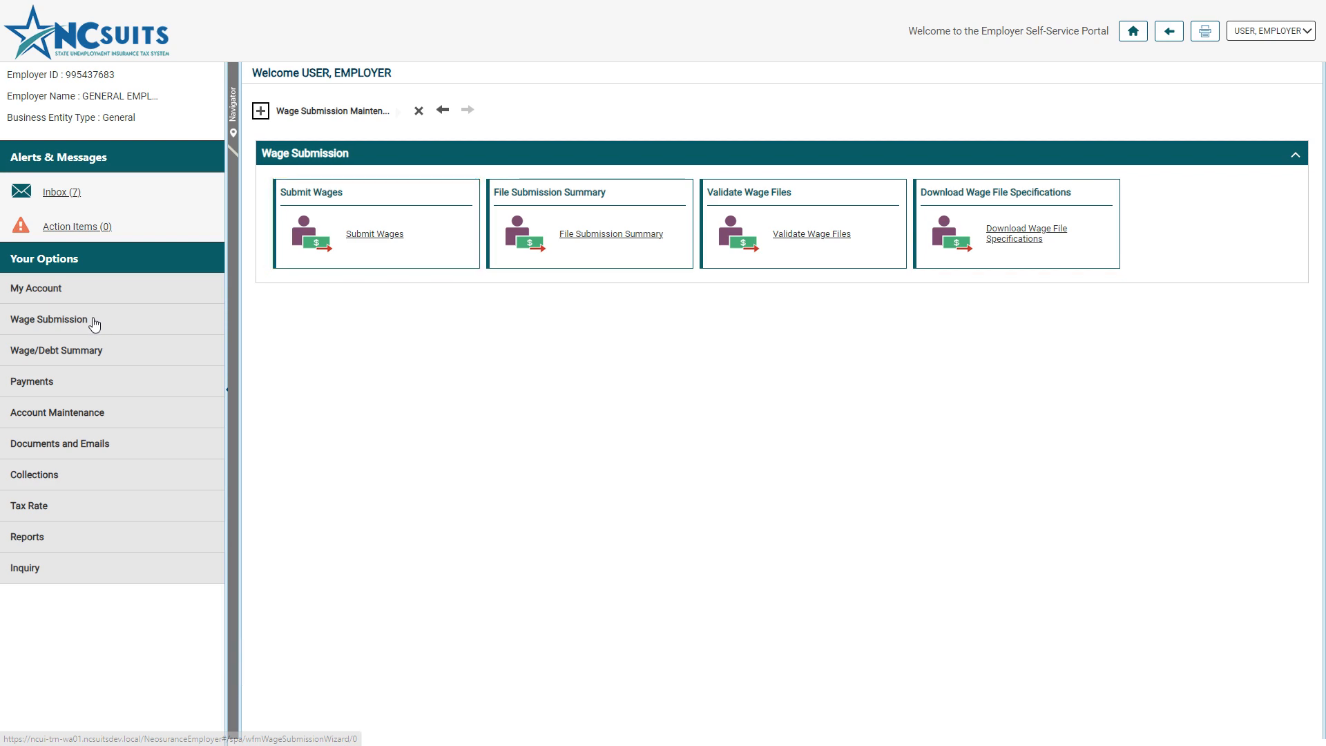
left_click(374, 235)
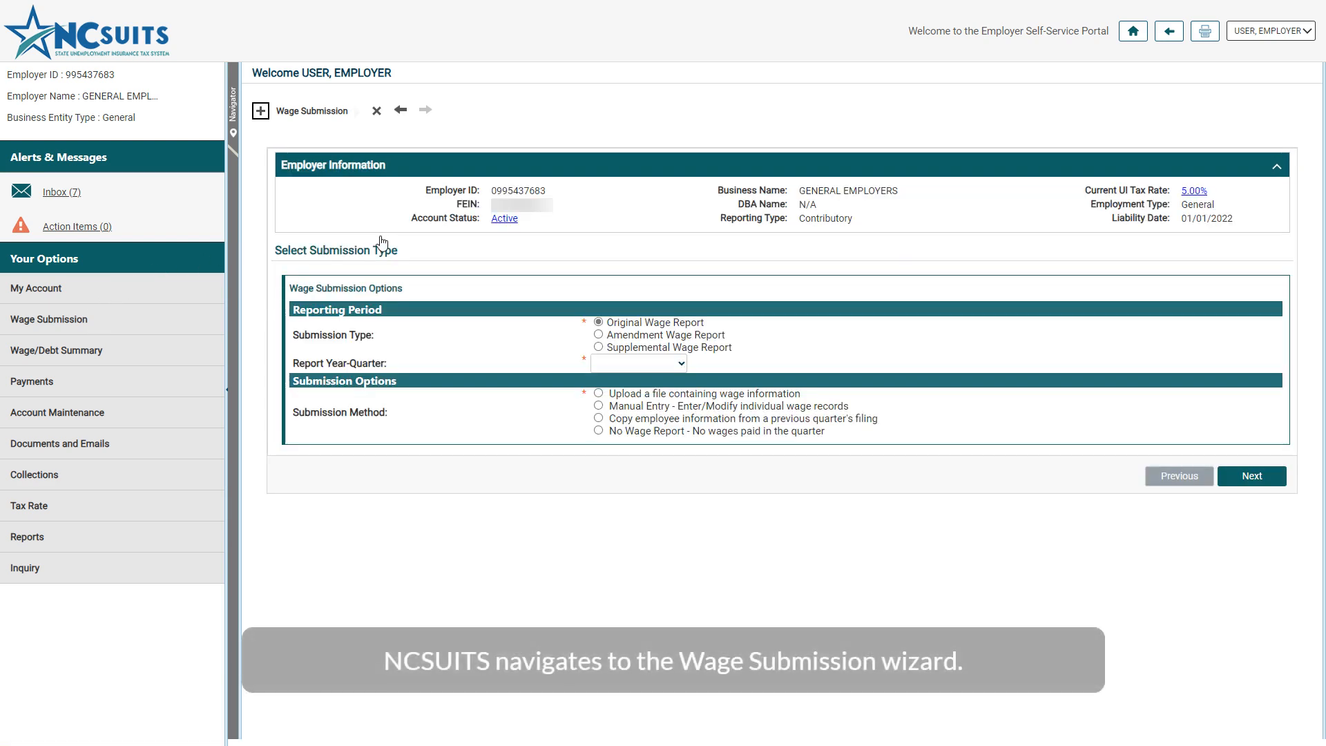
Step: Choose Amendment Wage Report for 2022-1 by file upload, replacing the previous submission, and continue
left_click(598, 334)
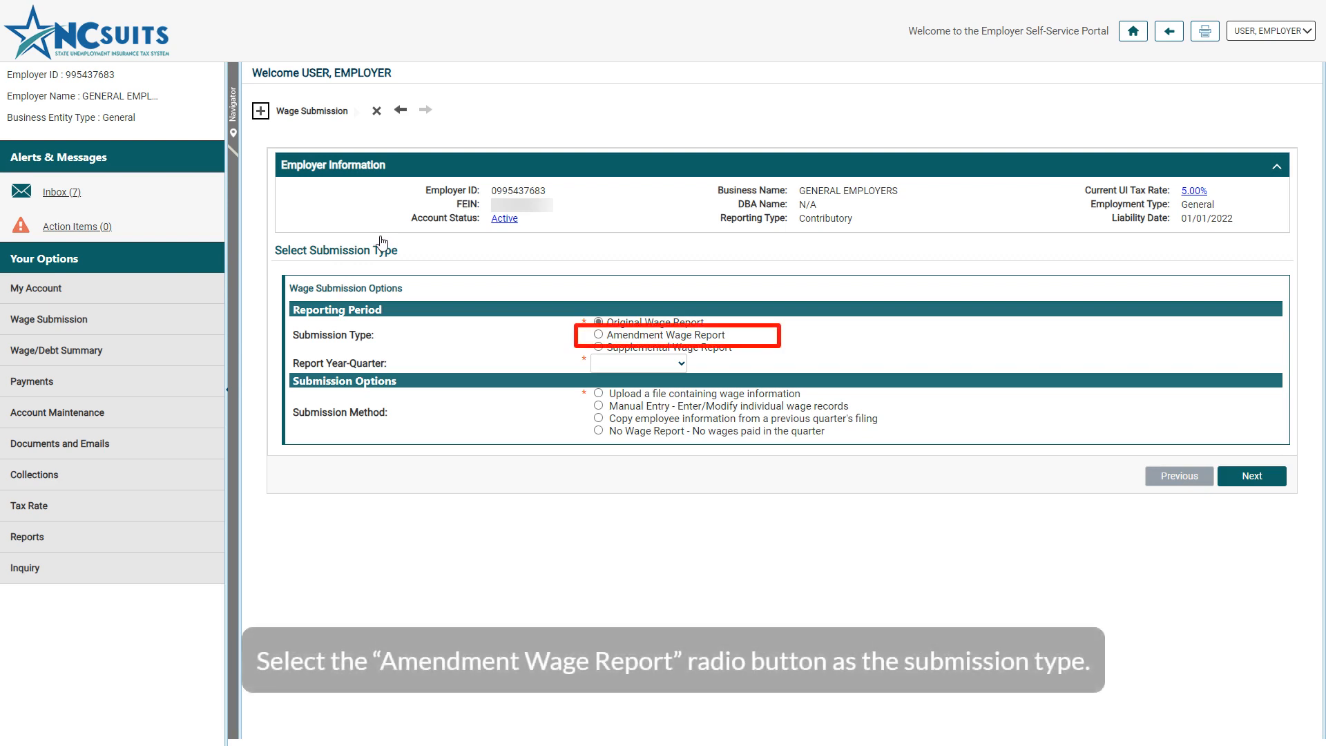
left_click(598, 322)
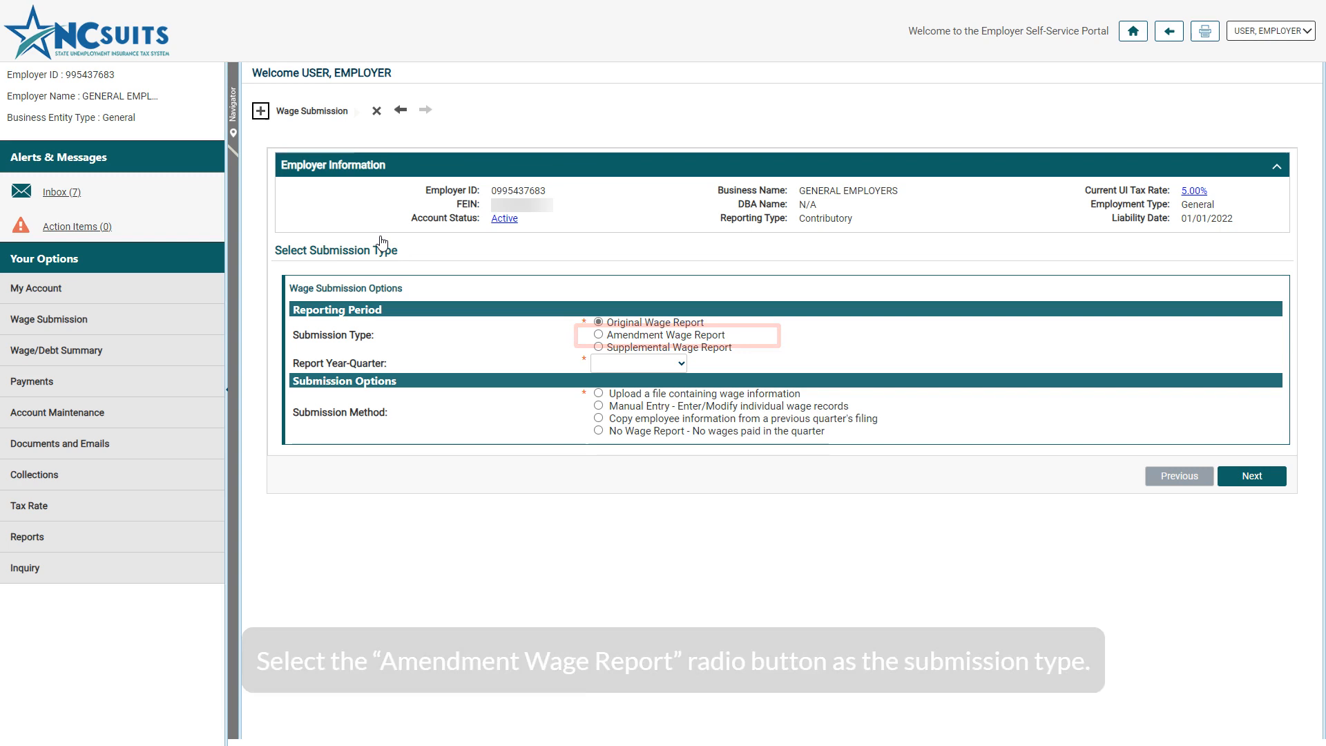
left_click(598, 334)
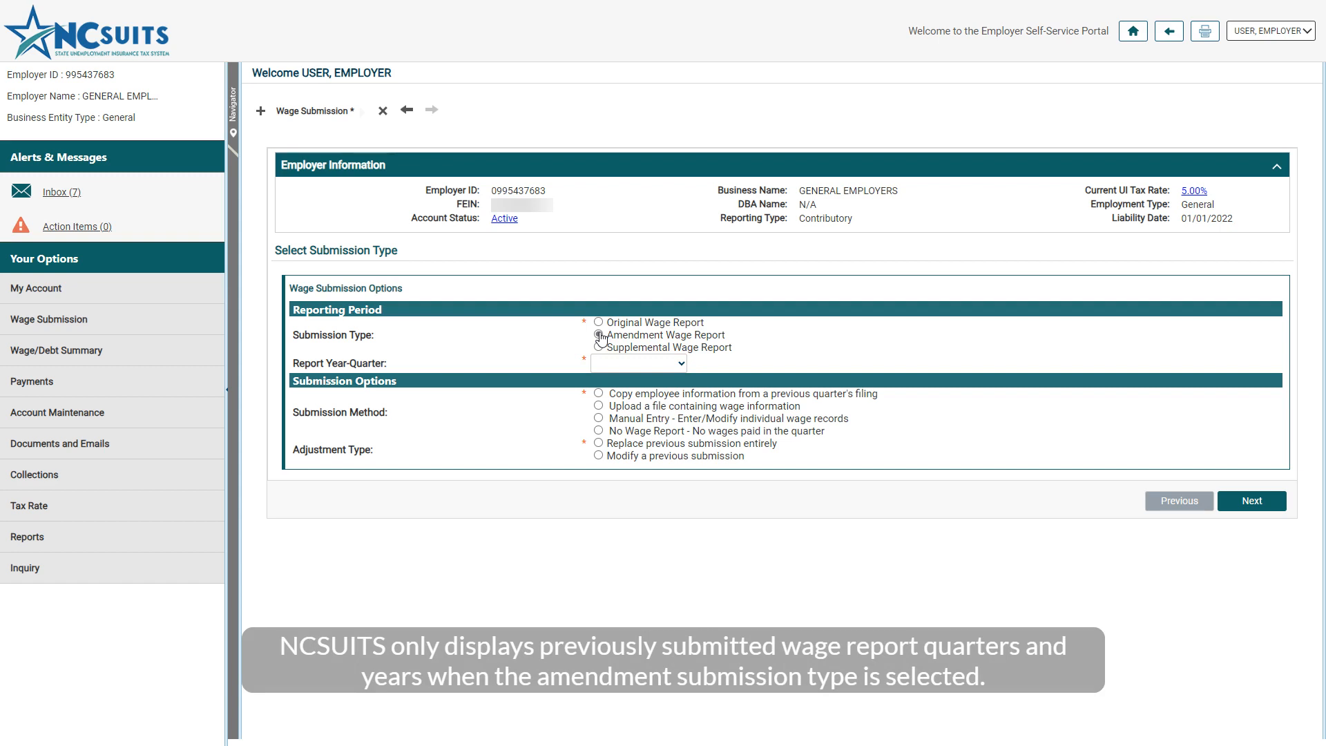
left_click(598, 335)
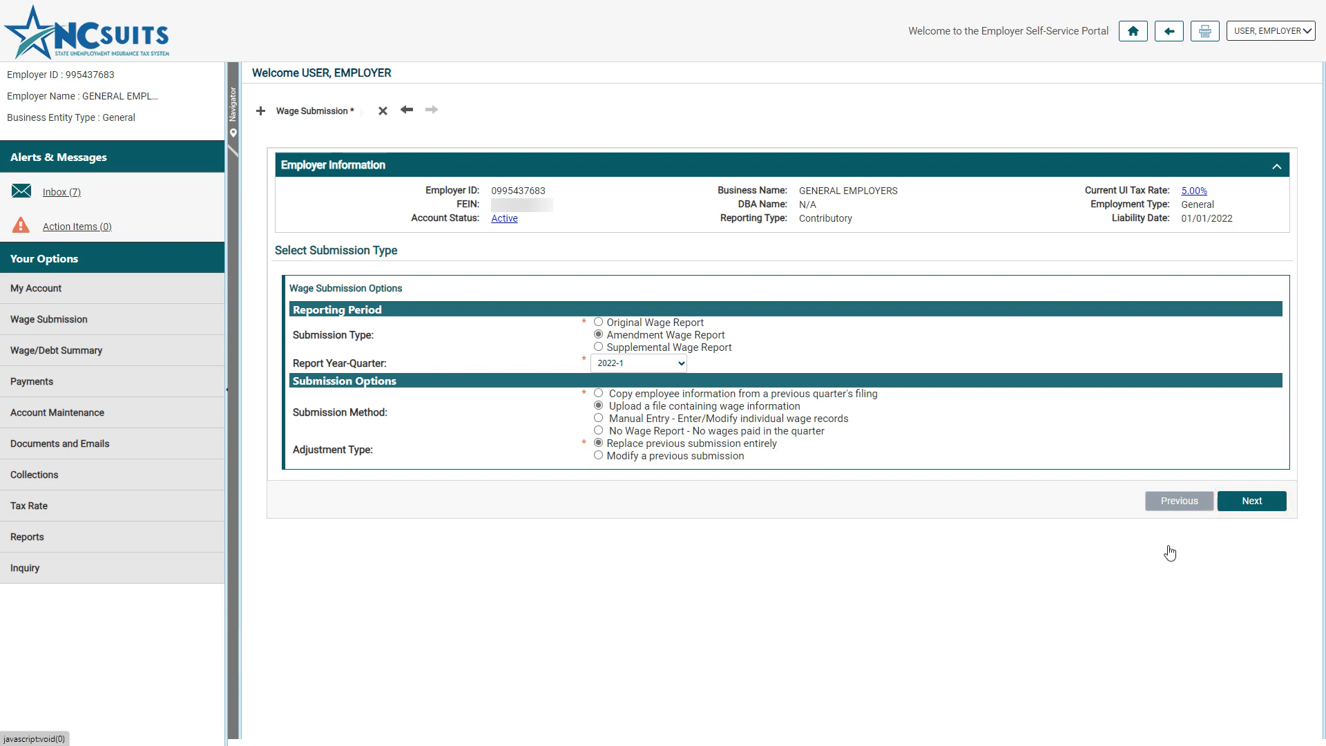
left_click(1251, 500)
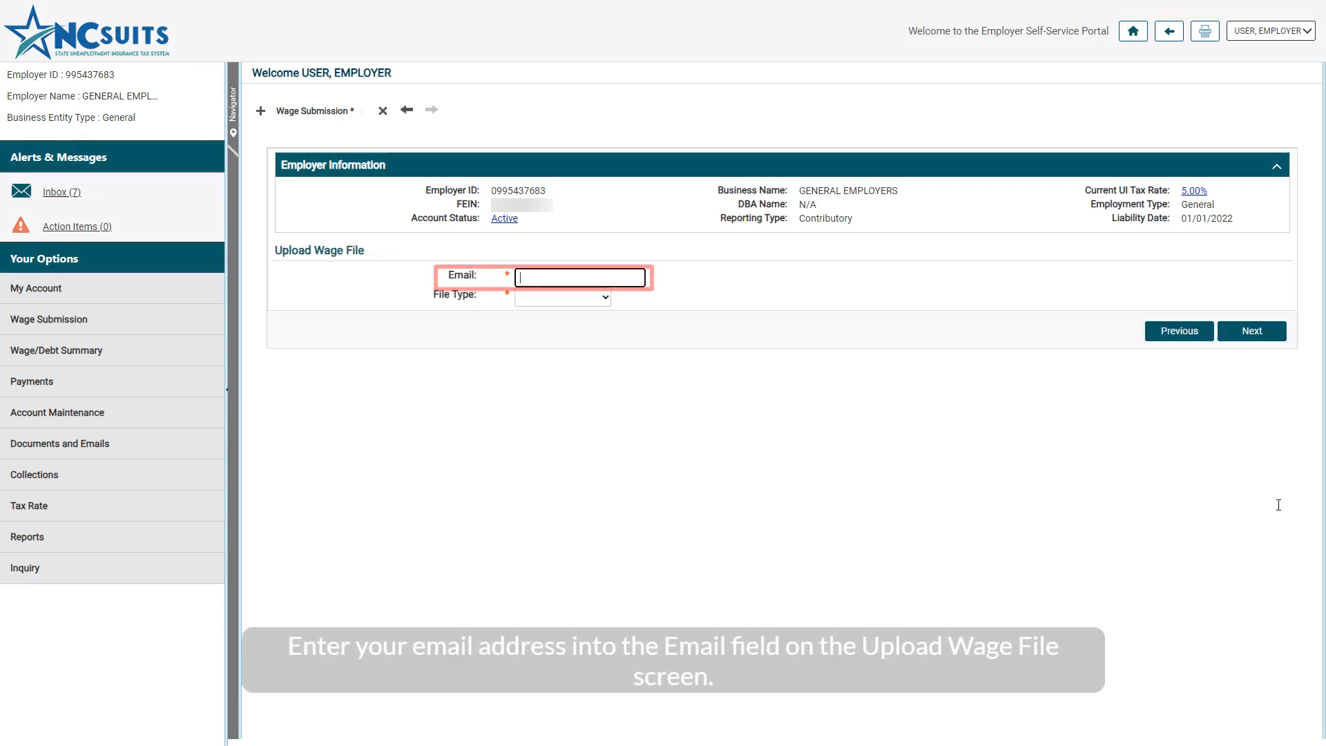
Step: Enter the contact email 'TEST@' and set the file type to CSV
left_click(580, 276)
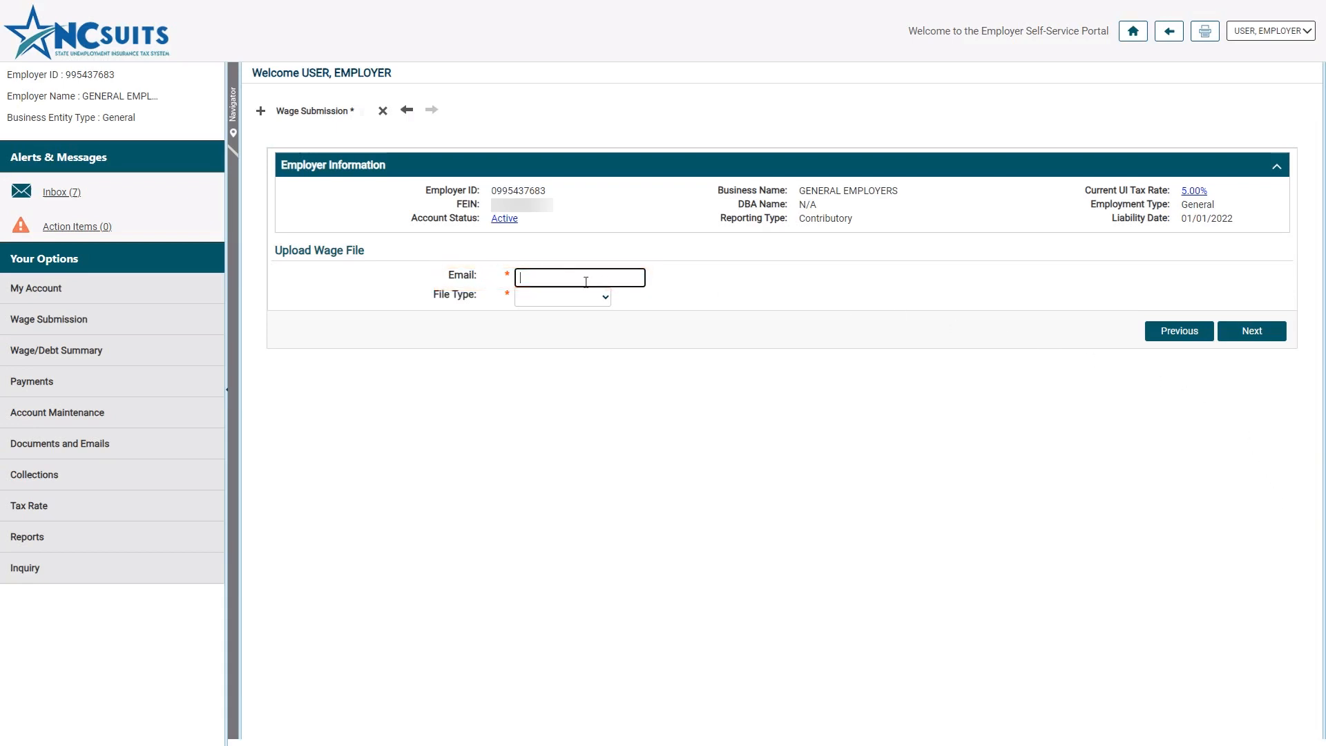
type("TEST@TEST.COM")
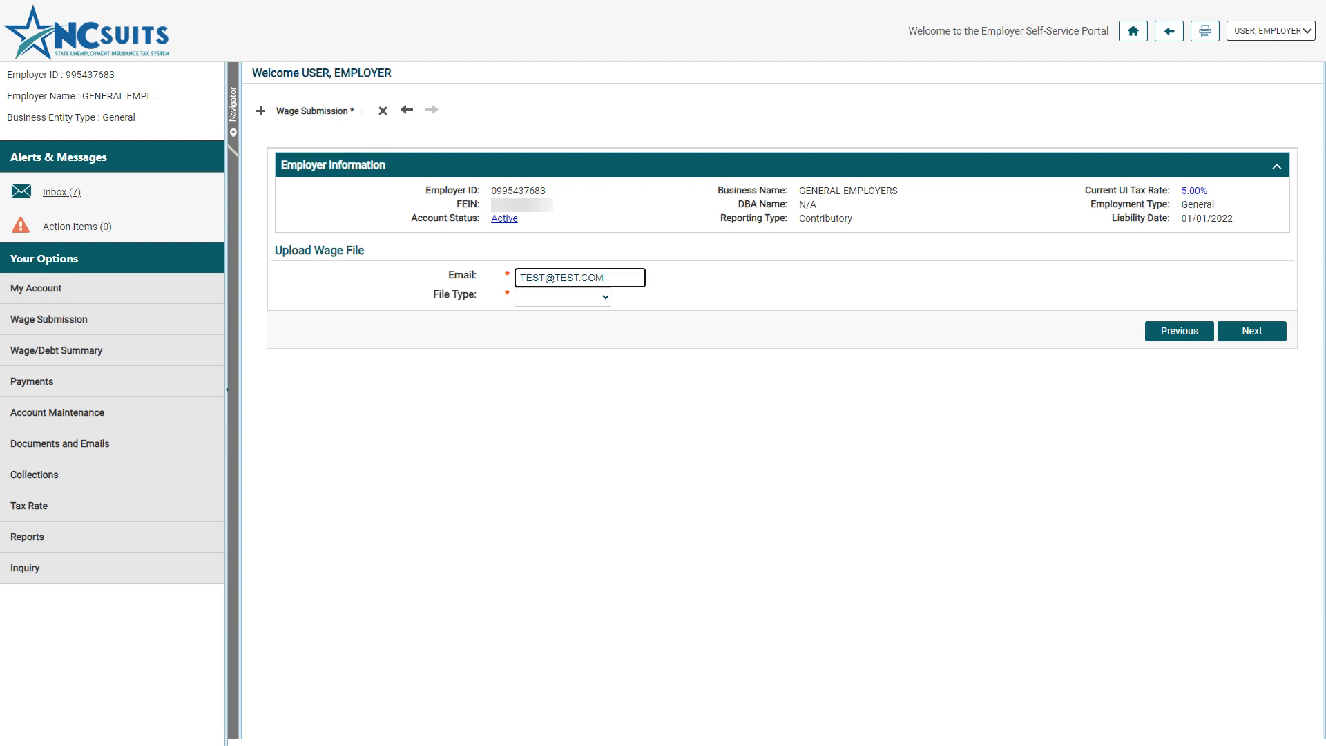
left_click(562, 297)
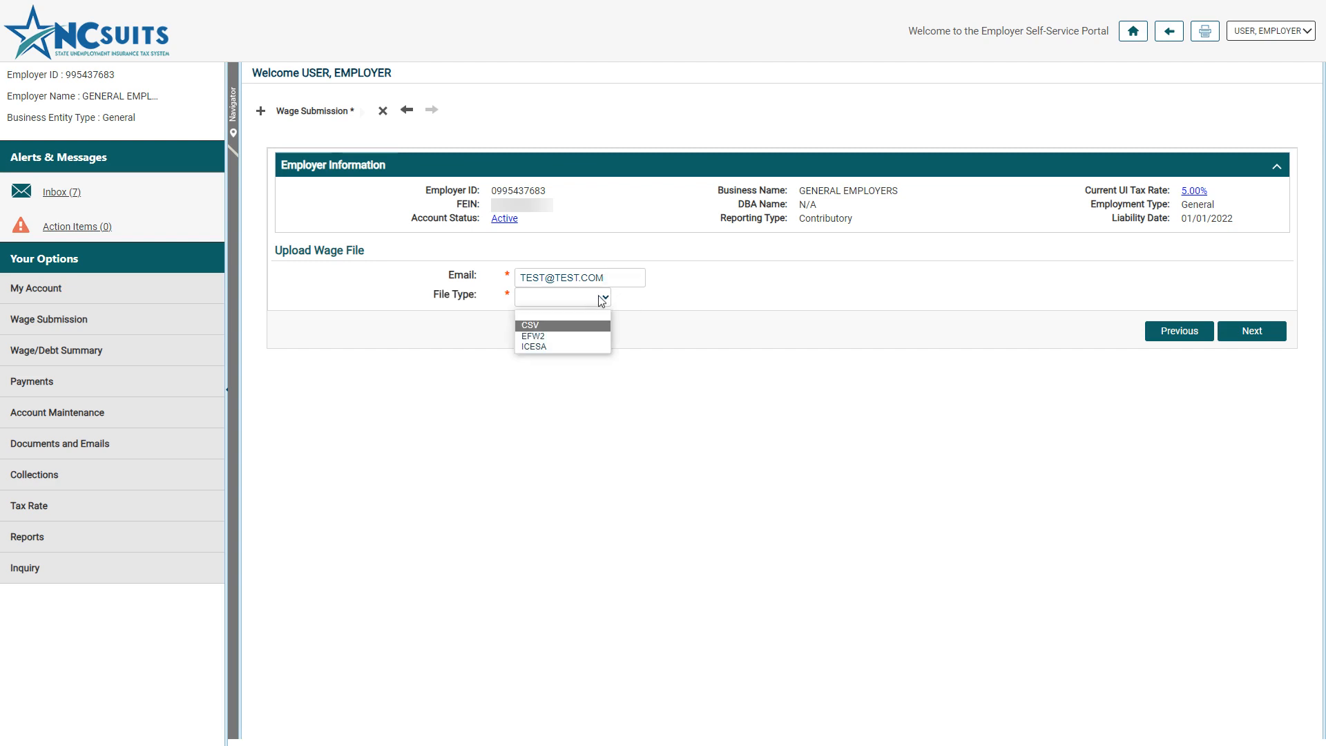
left_click(527, 326)
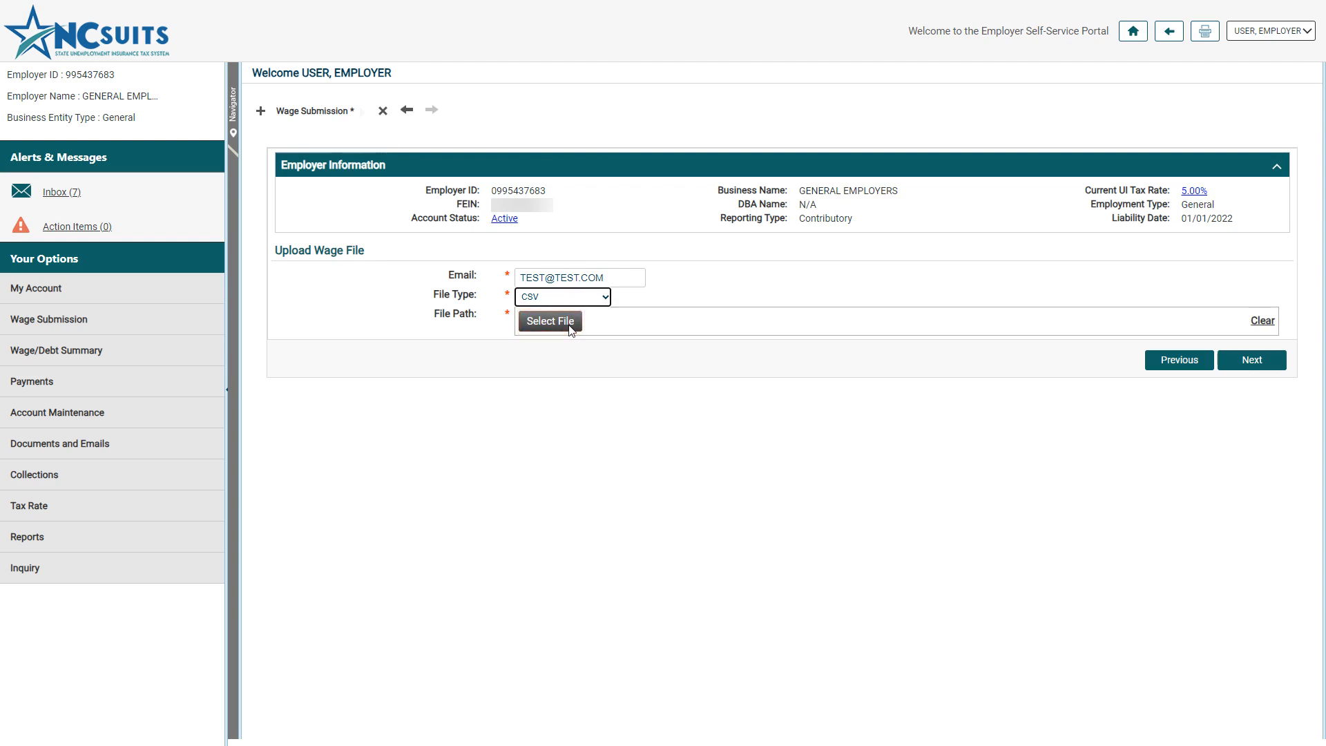
Step: Select the employer CSV wage file and upload it successfully
left_click(548, 321)
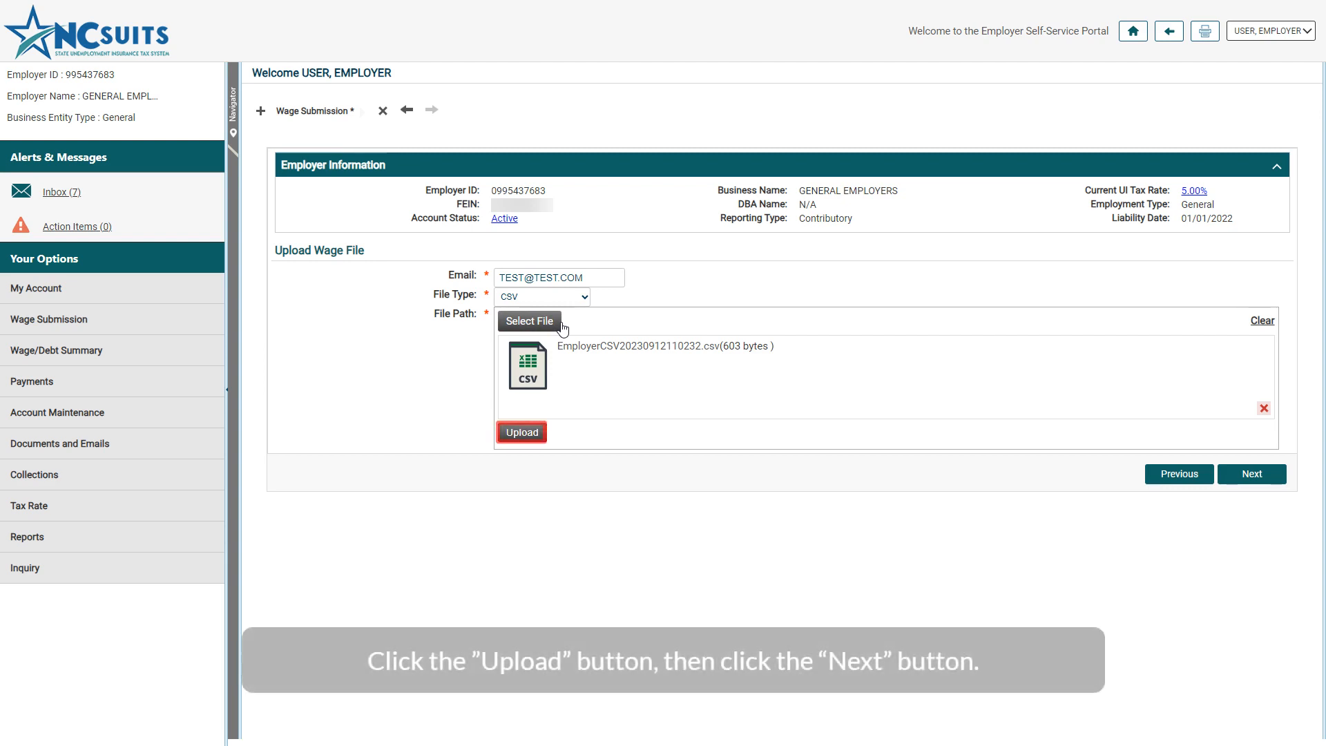
left_click(522, 432)
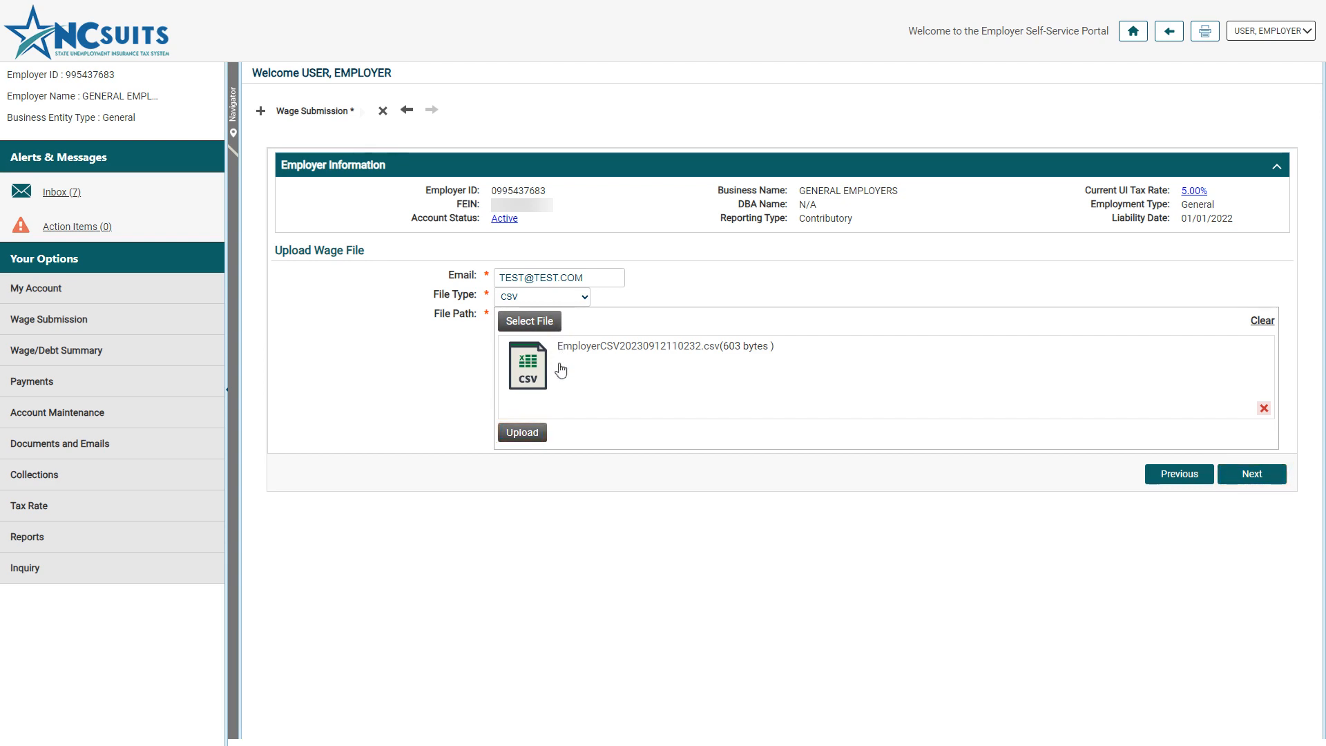
left_click(522, 432)
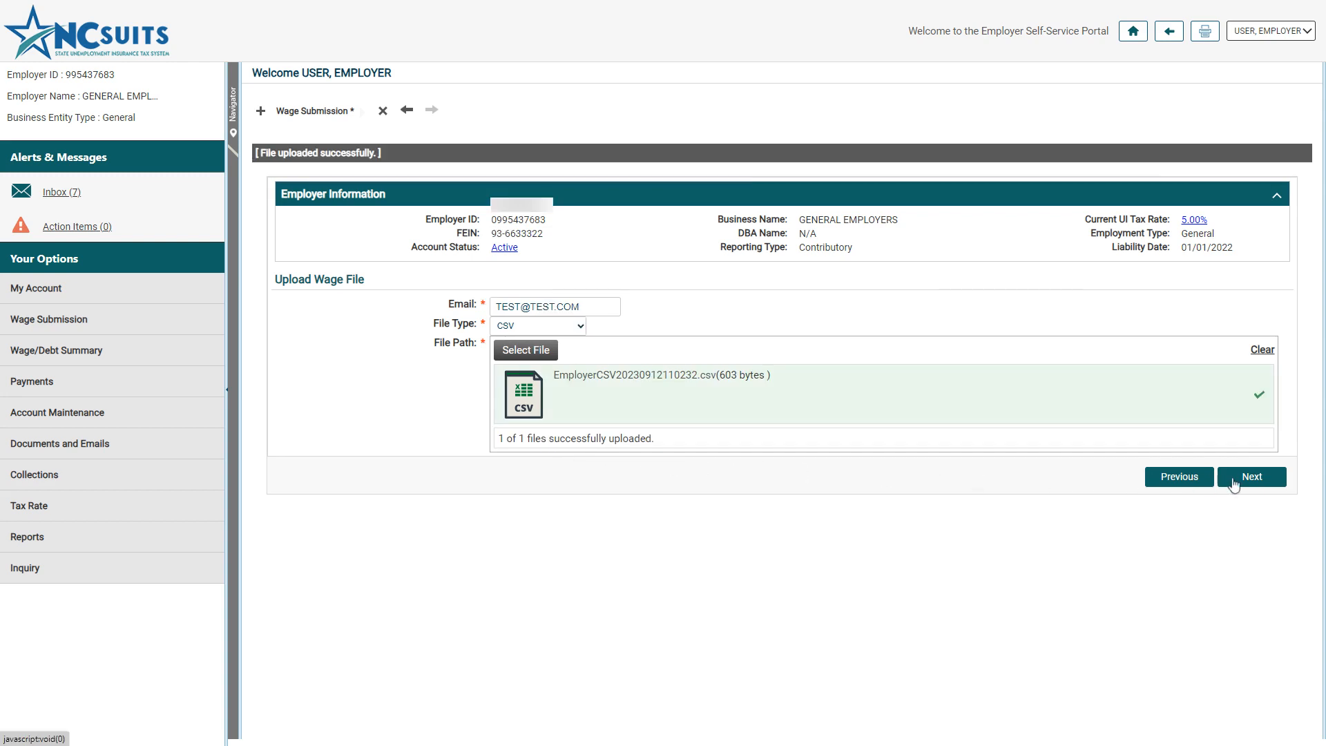
Step: Continue to the Contact and Acknowledgment step showing primary contact Jane Smith
left_click(1251, 476)
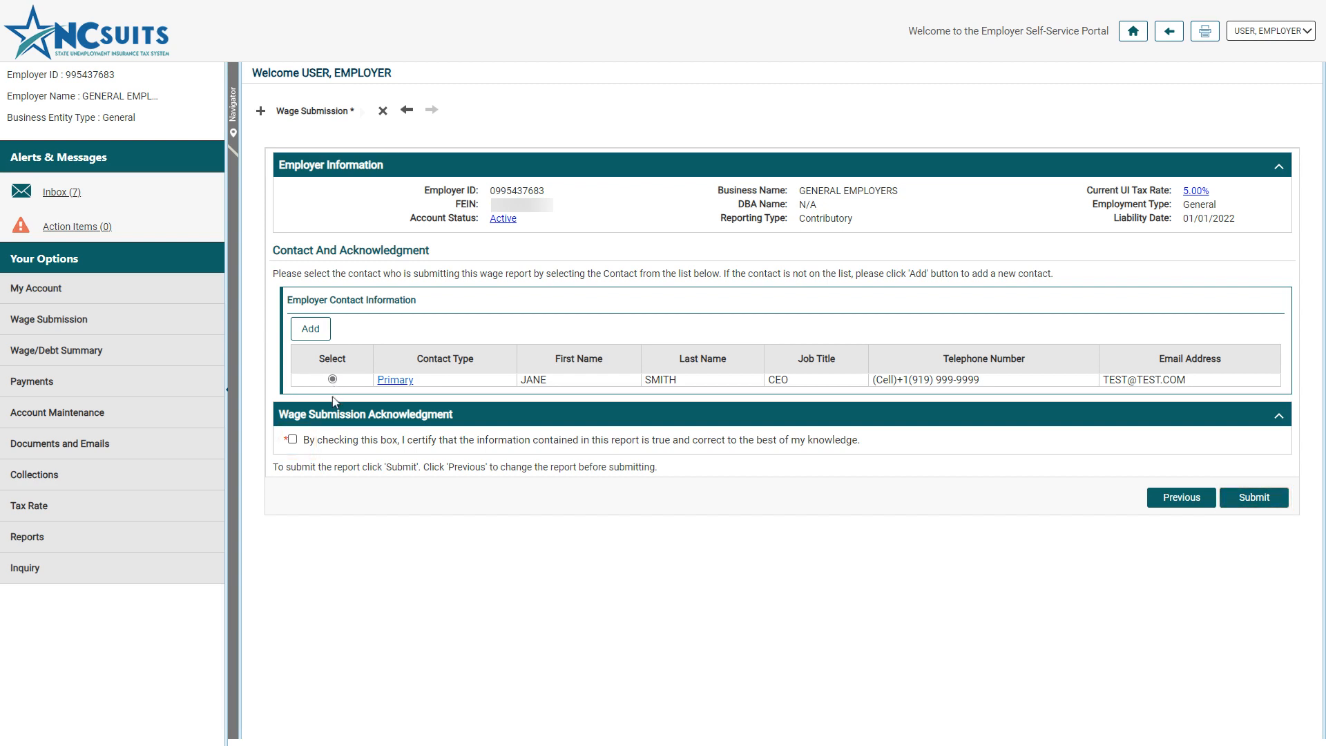
Step: Certify the report as true, submit it to get a confirmation number, and close back to Employer Home
left_click(292, 439)
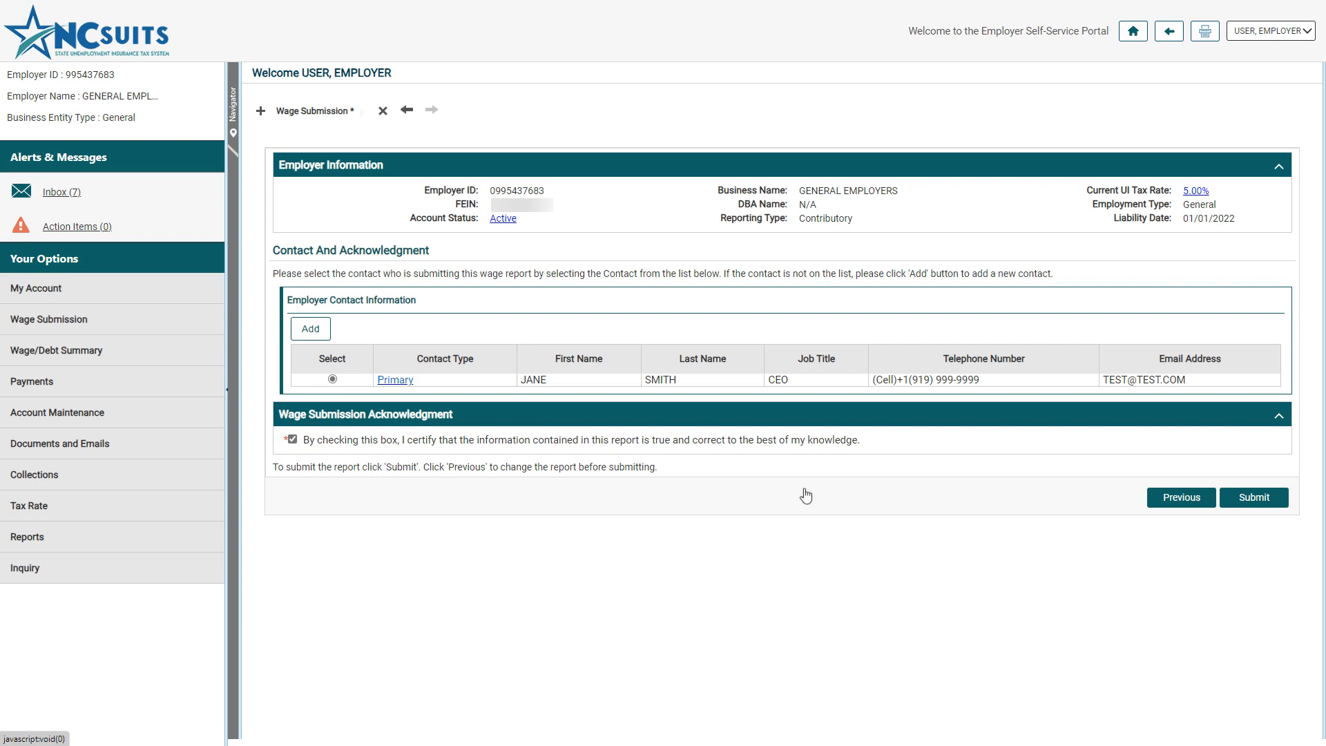
left_click(1252, 496)
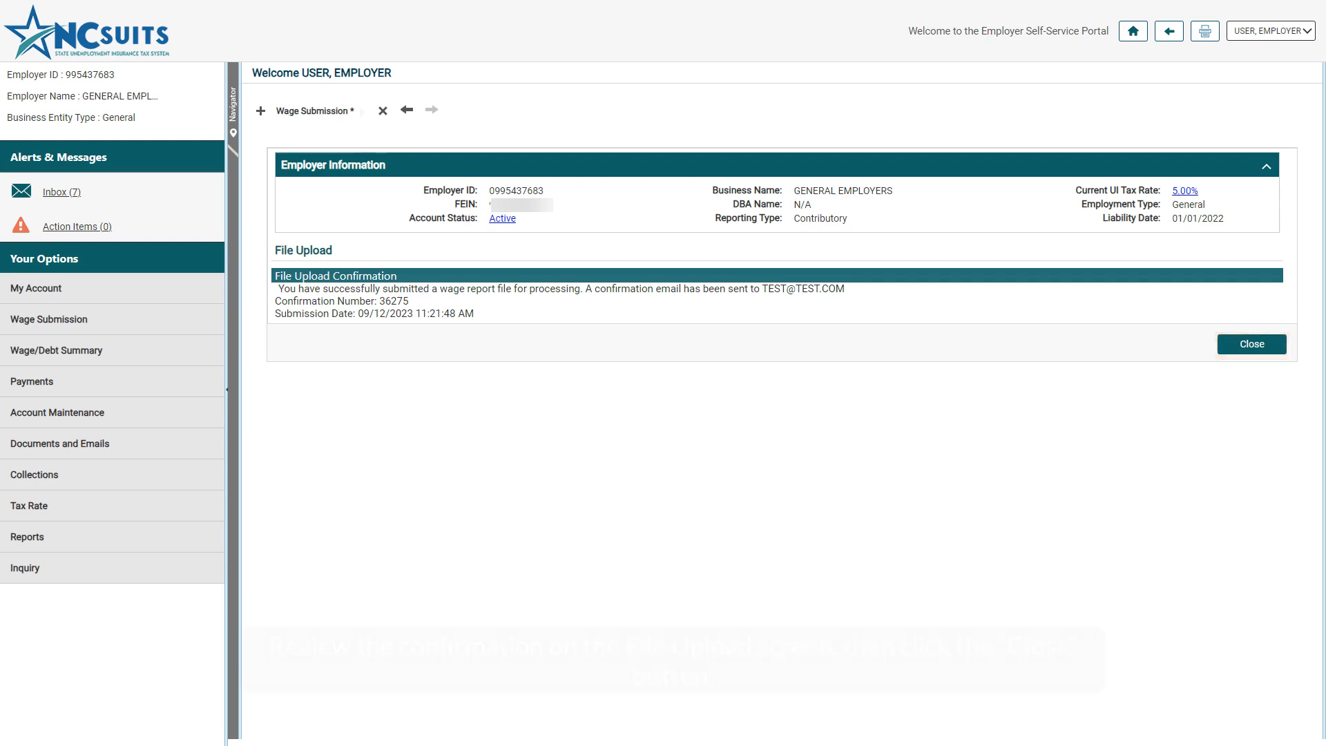
left_click(1250, 344)
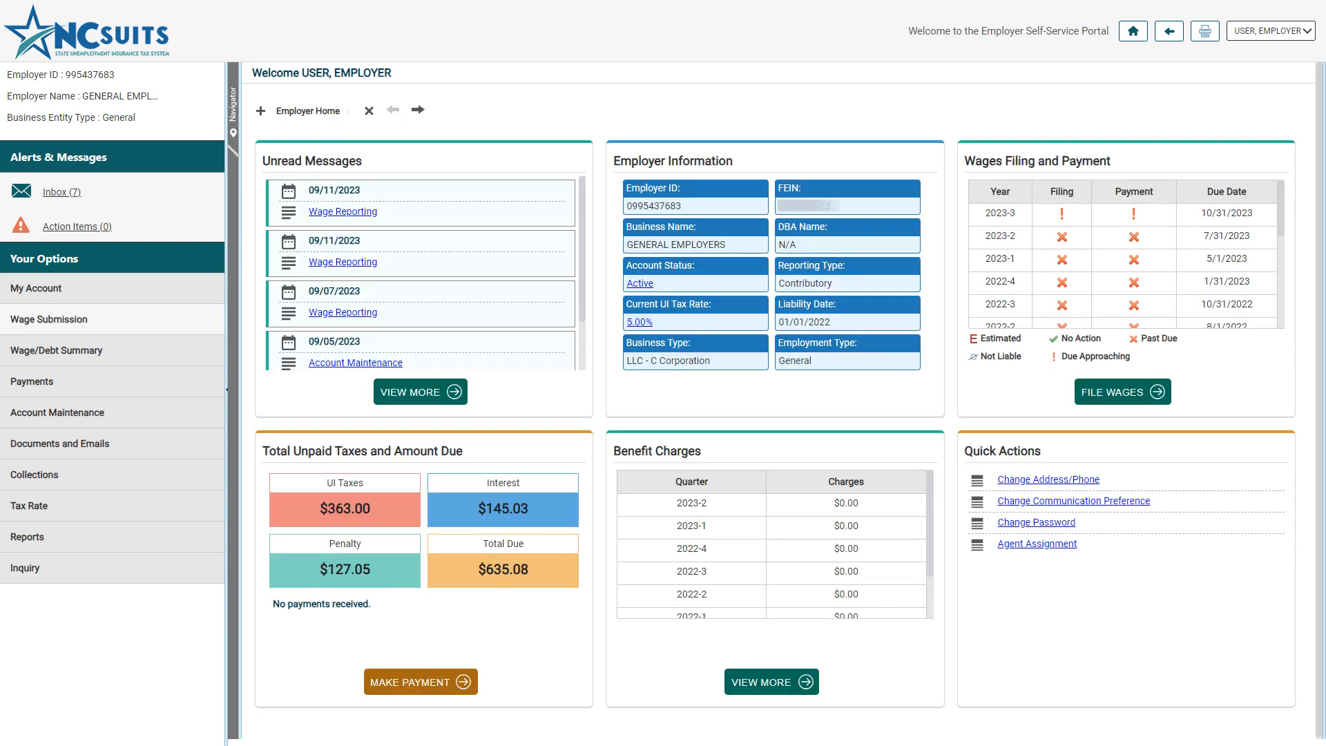